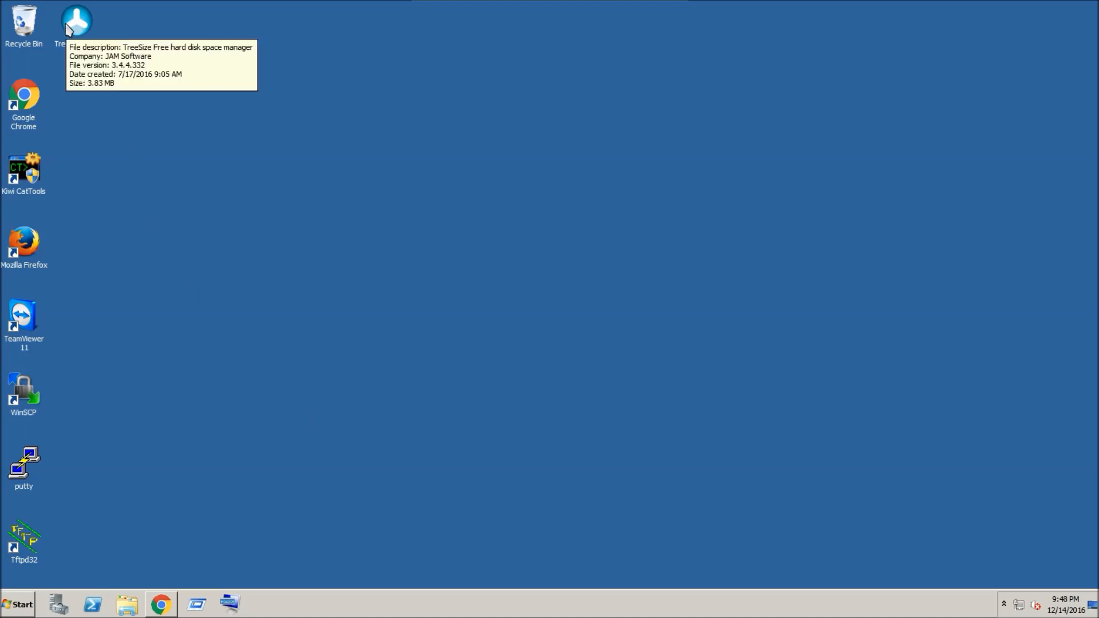
Launch TreeSize Free from its desktop shortcut and approve the User Account Control prompt.
click(75, 22)
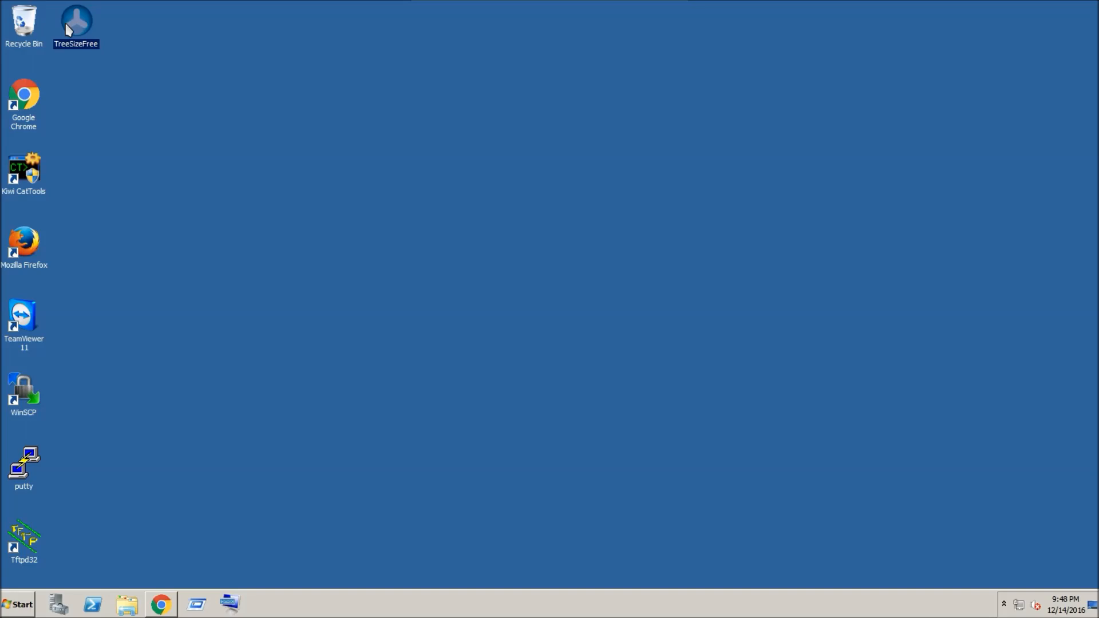
double_click(75, 21)
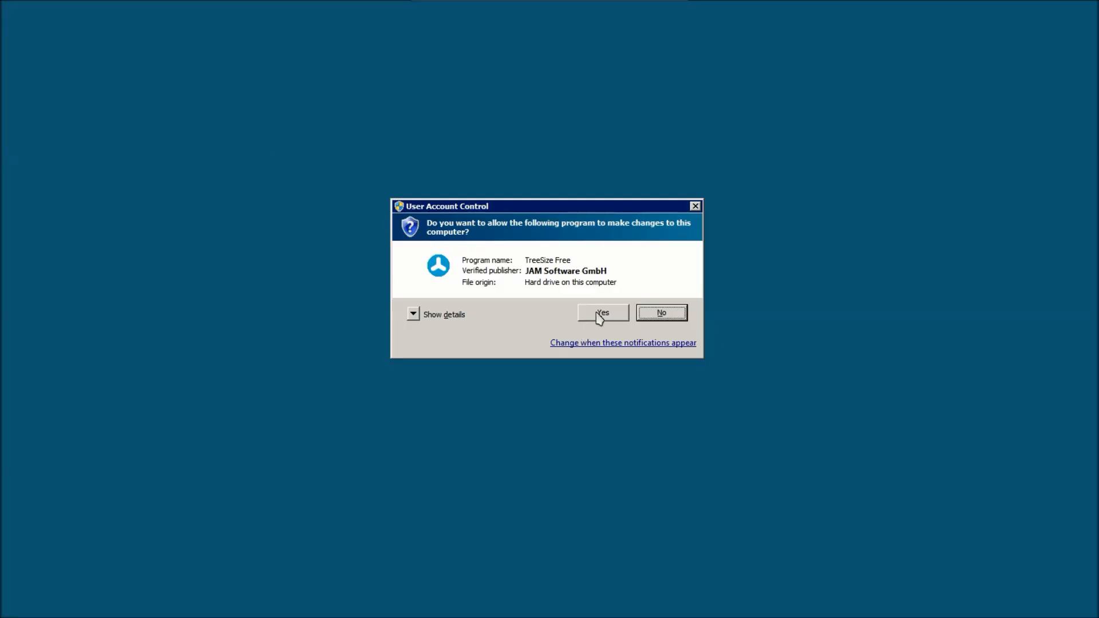
click(601, 313)
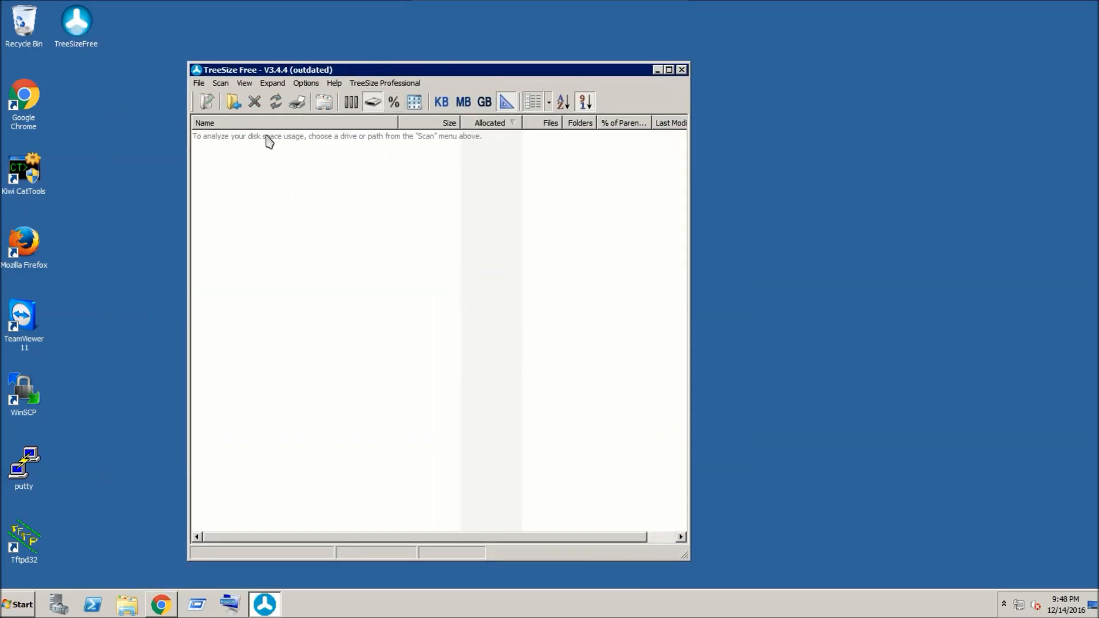
Scan Local Disk (C:) from the Scan drive list.
click(220, 83)
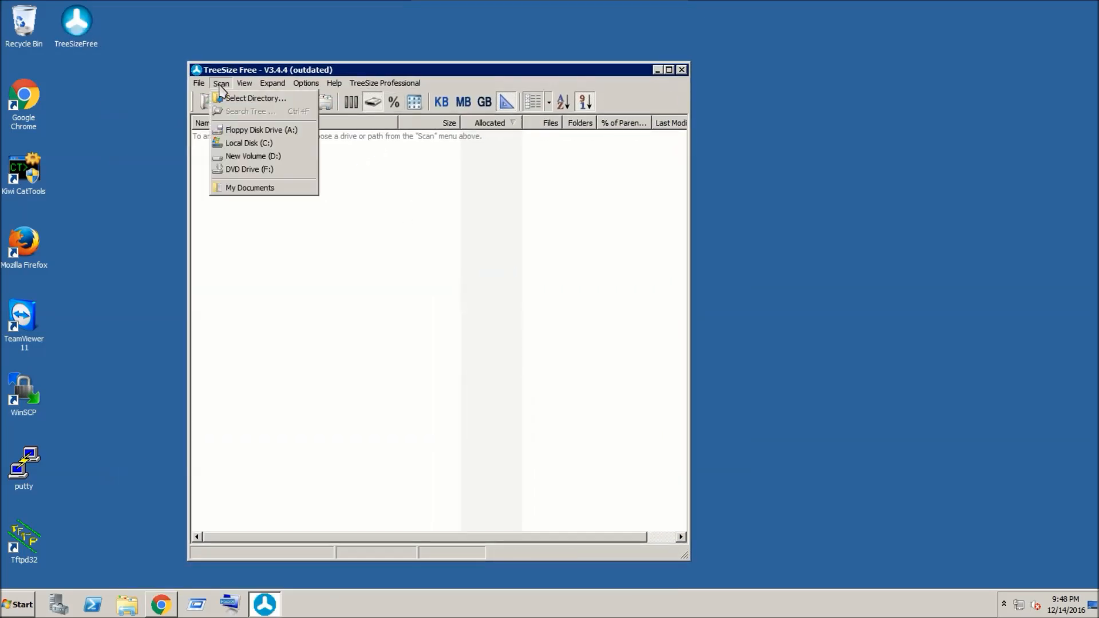
mouse_move(252, 156)
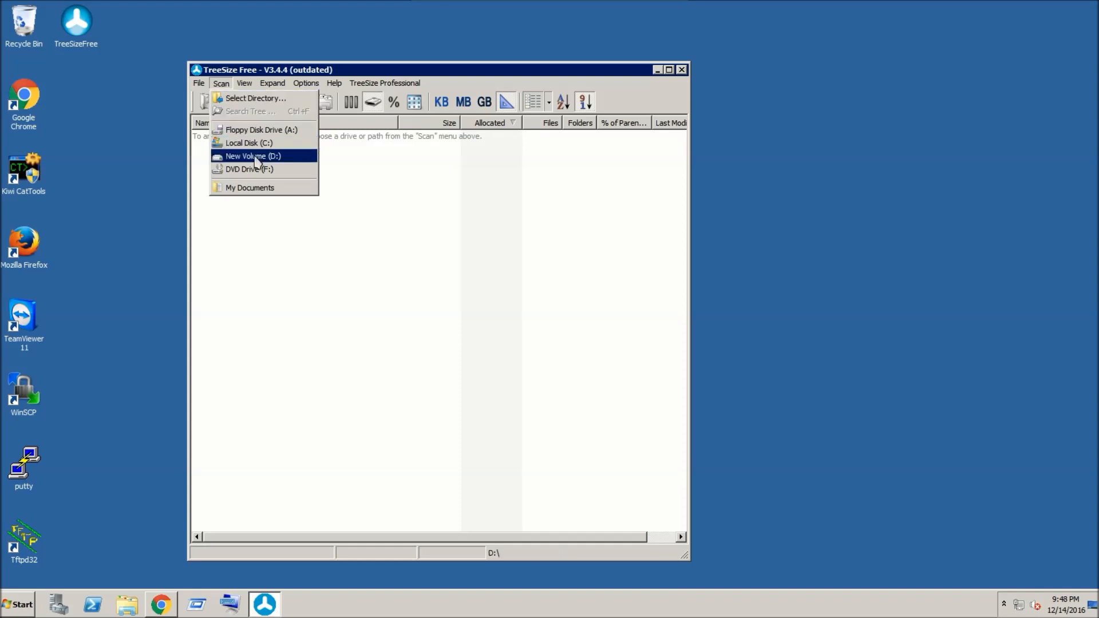
mouse_move(249, 143)
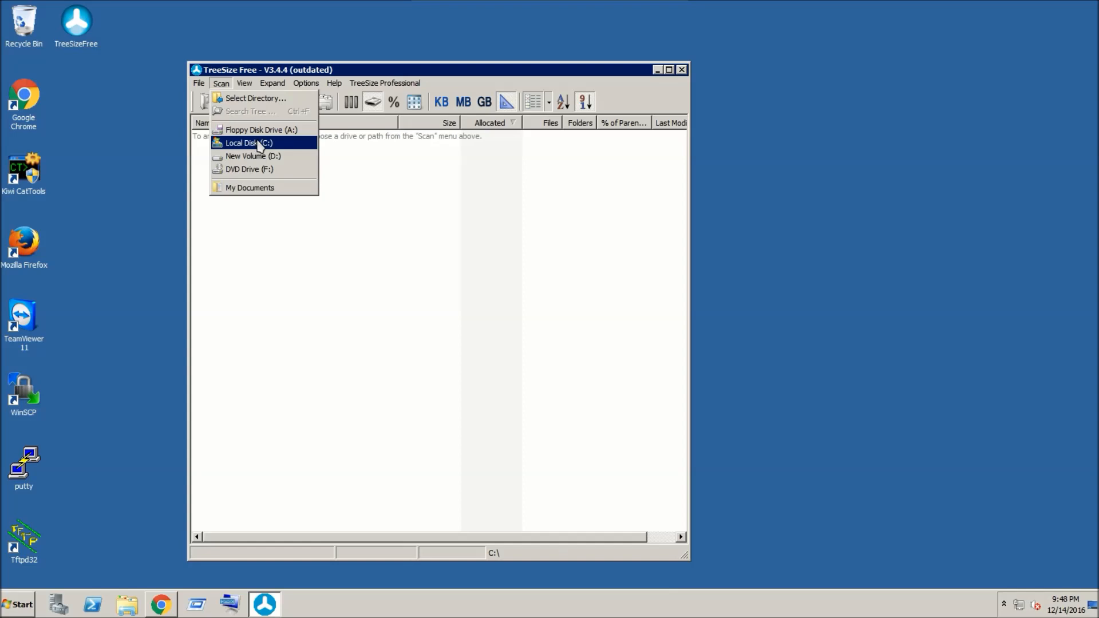
click(247, 143)
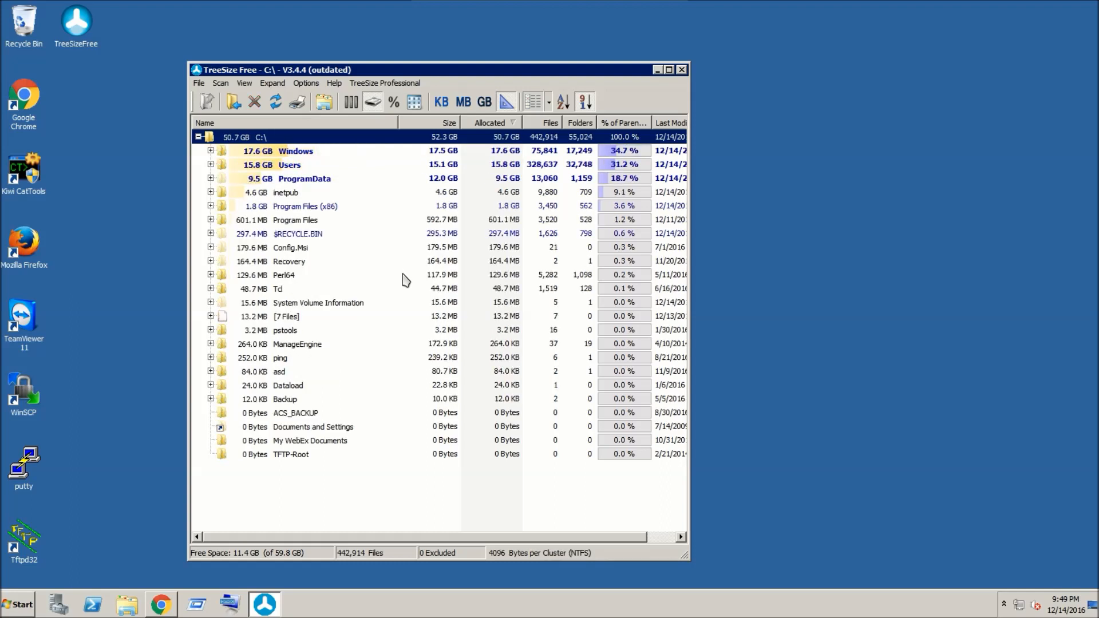
mouse_move(510, 125)
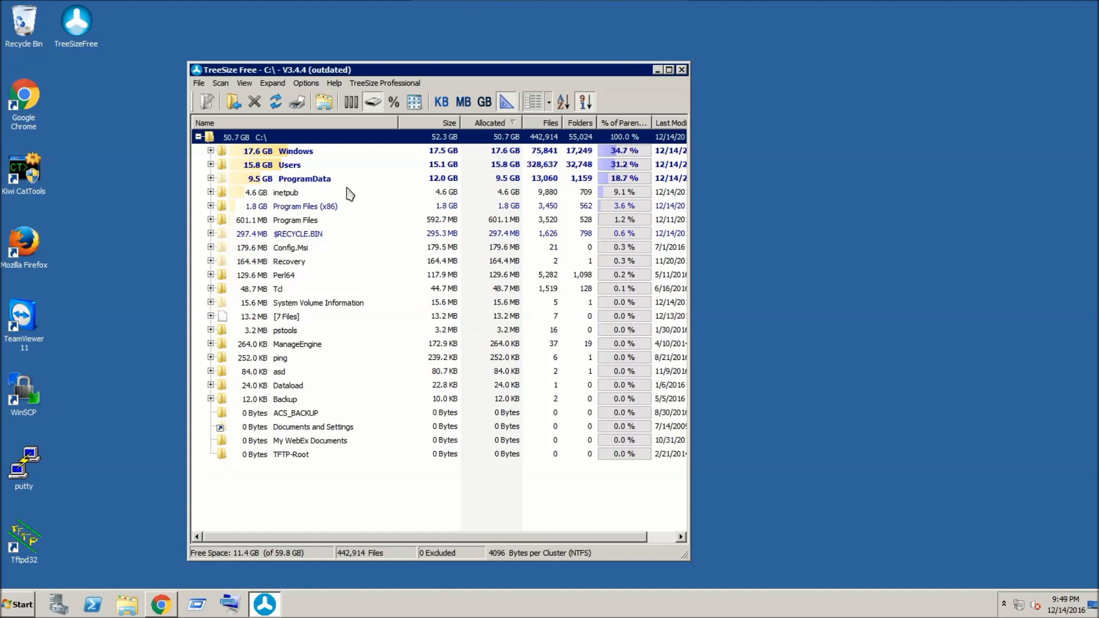
mouse_move(263, 160)
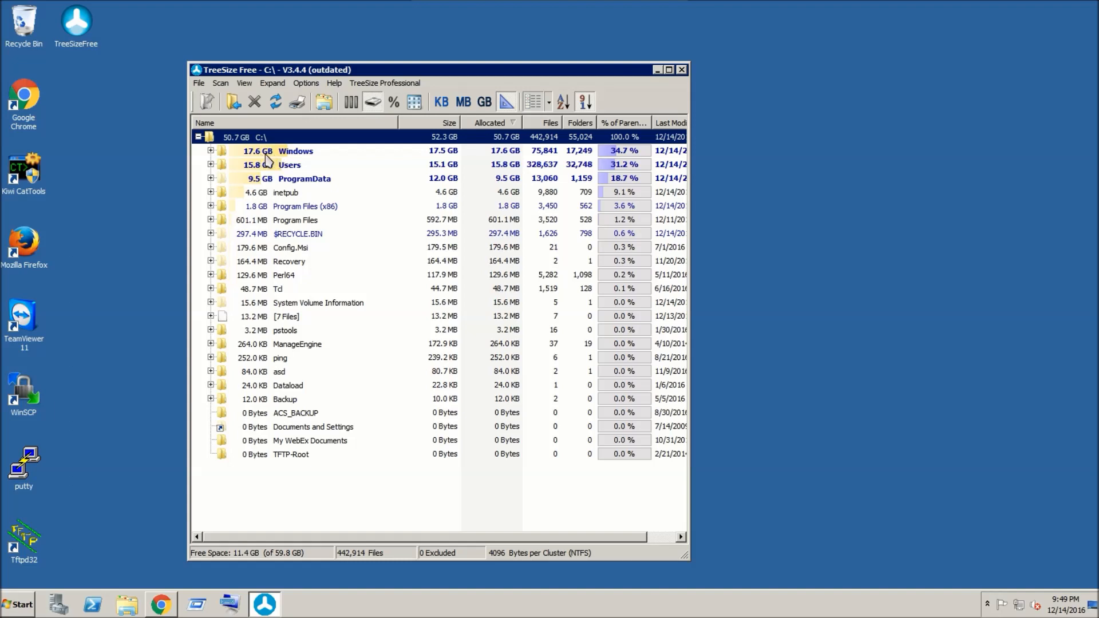
mouse_move(293, 165)
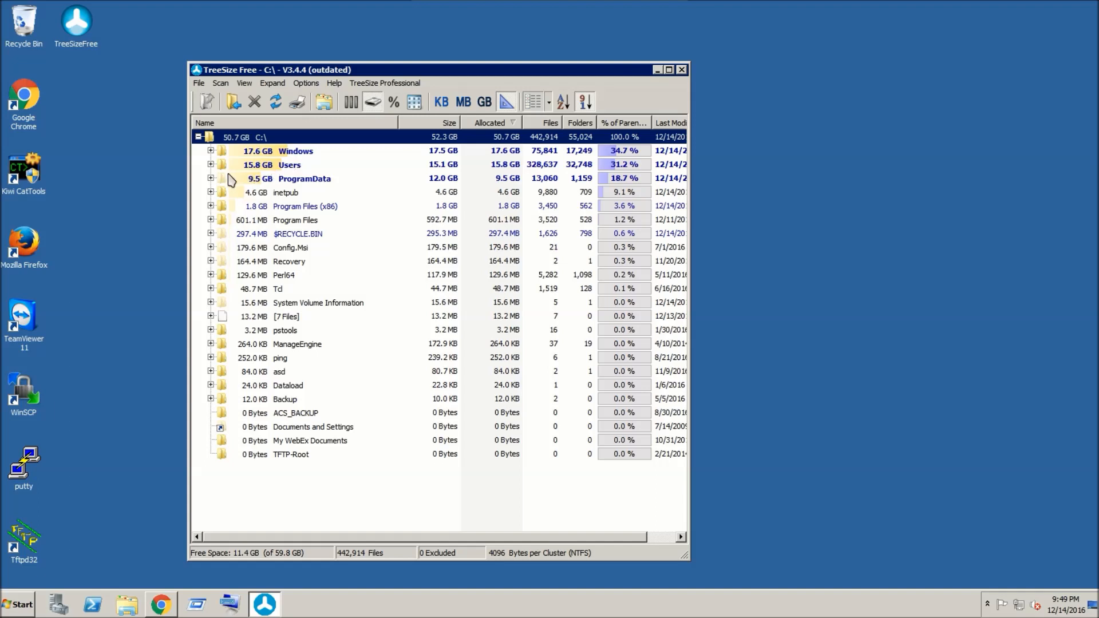
mouse_move(281, 177)
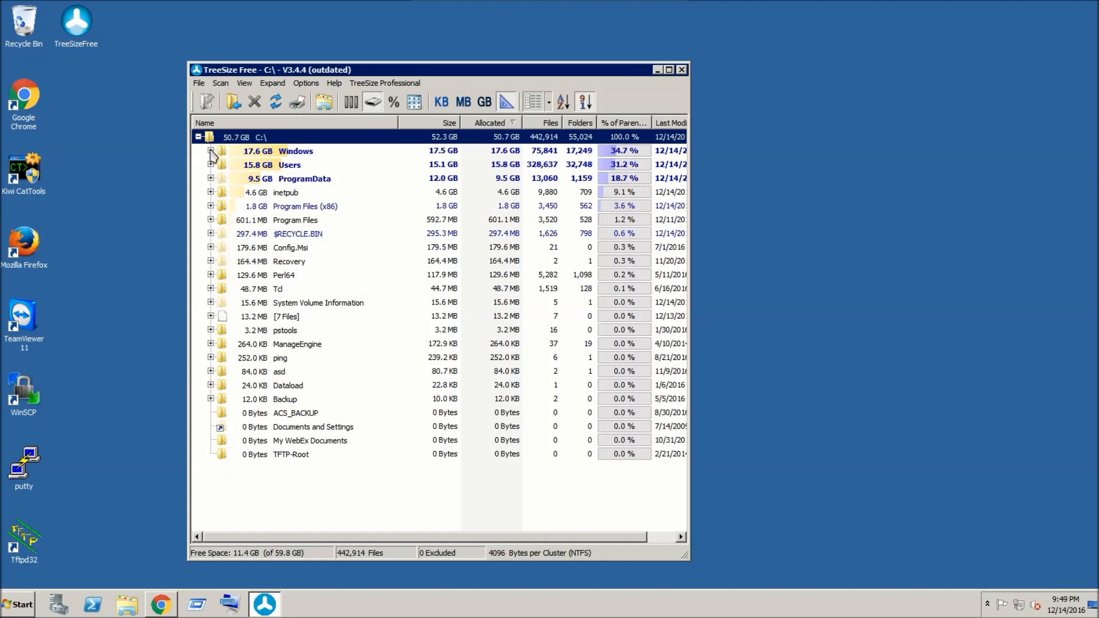
Expand Windows and winsxs, then select the 63.9 MB component folder inside winsxs.
click(210, 151)
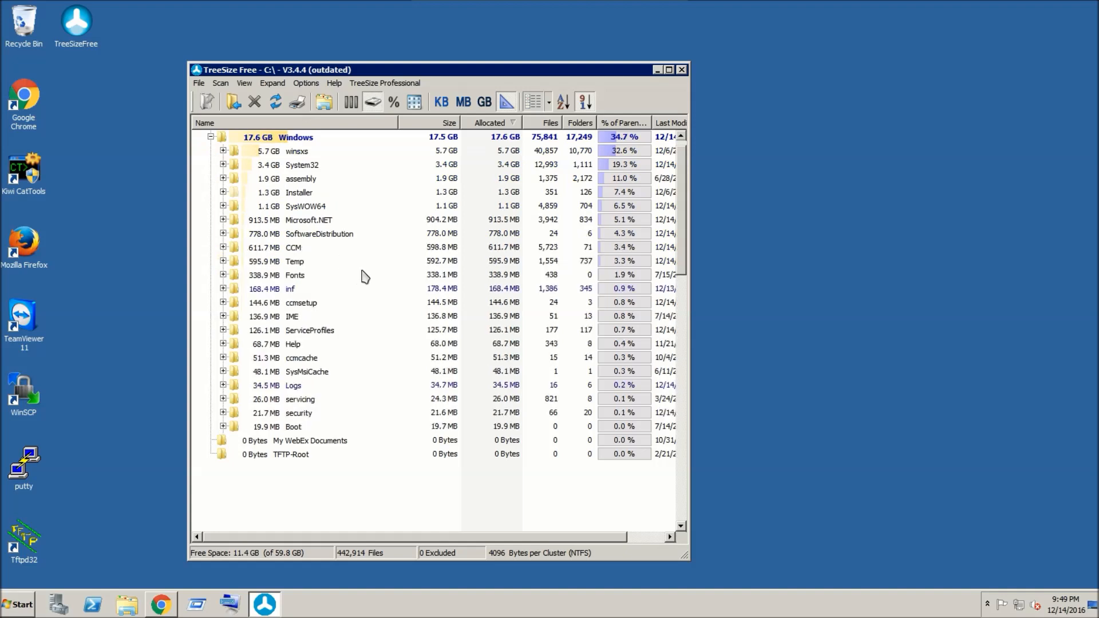
scroll(down, 3)
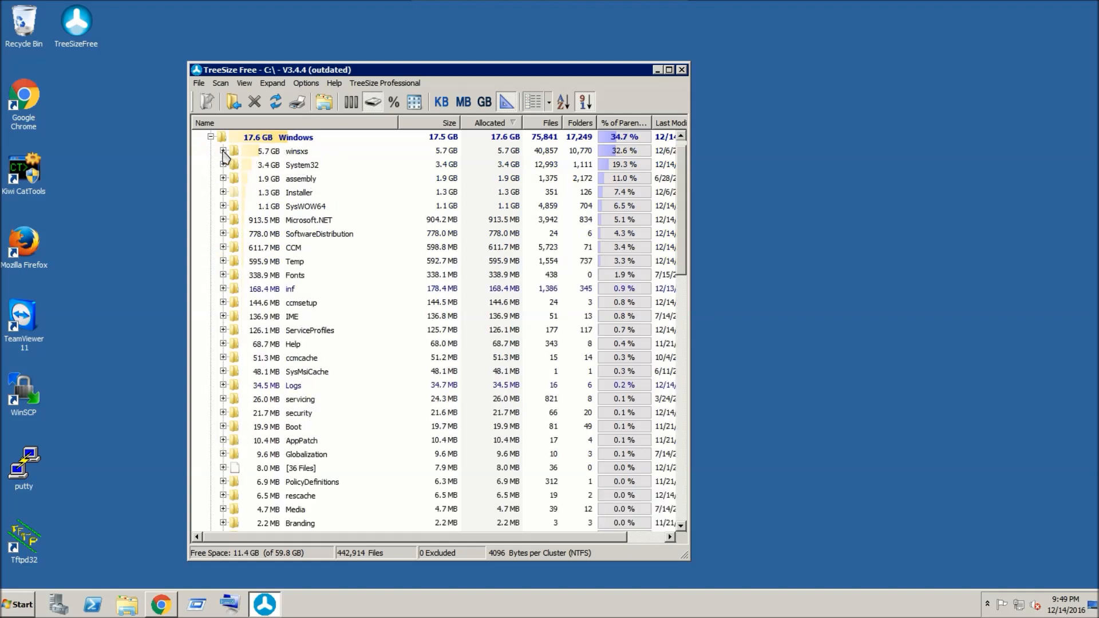
click(223, 151)
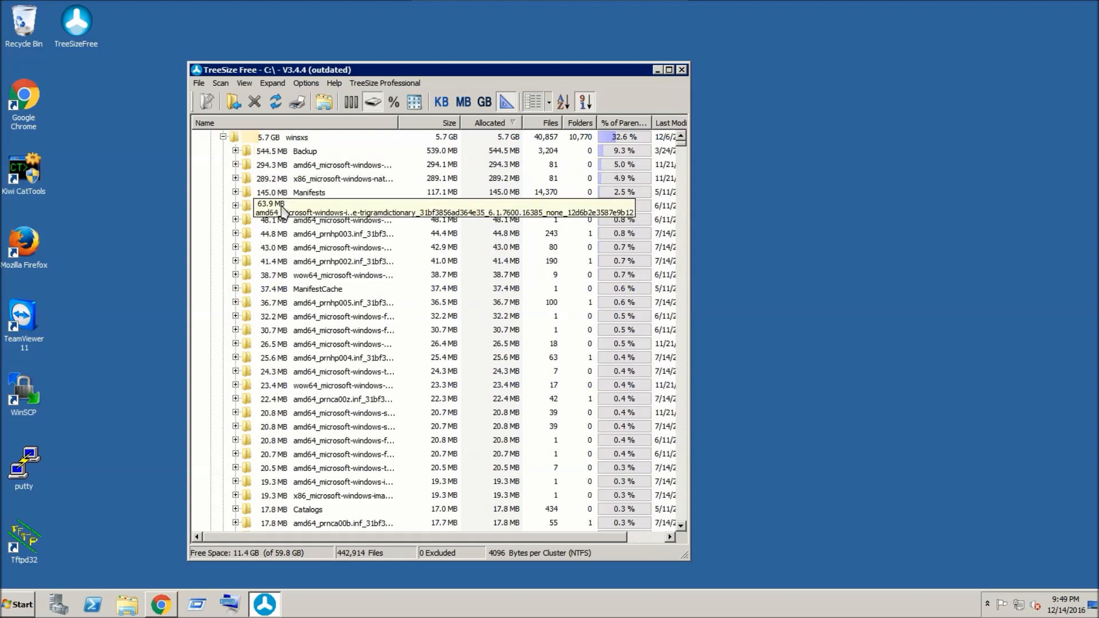
mouse_move(284, 233)
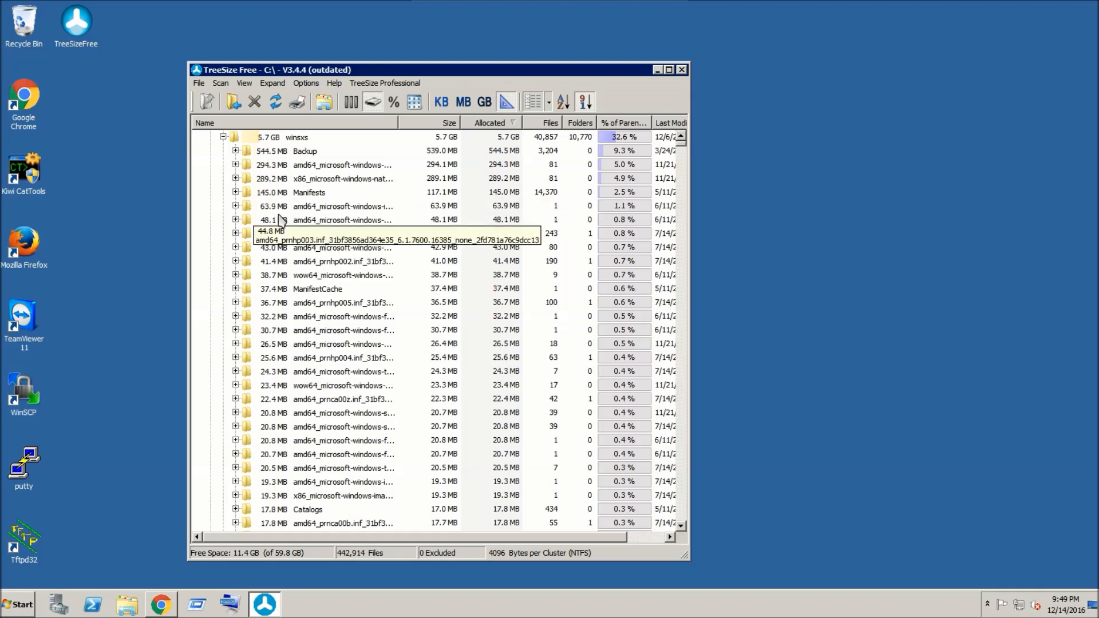
click(343, 206)
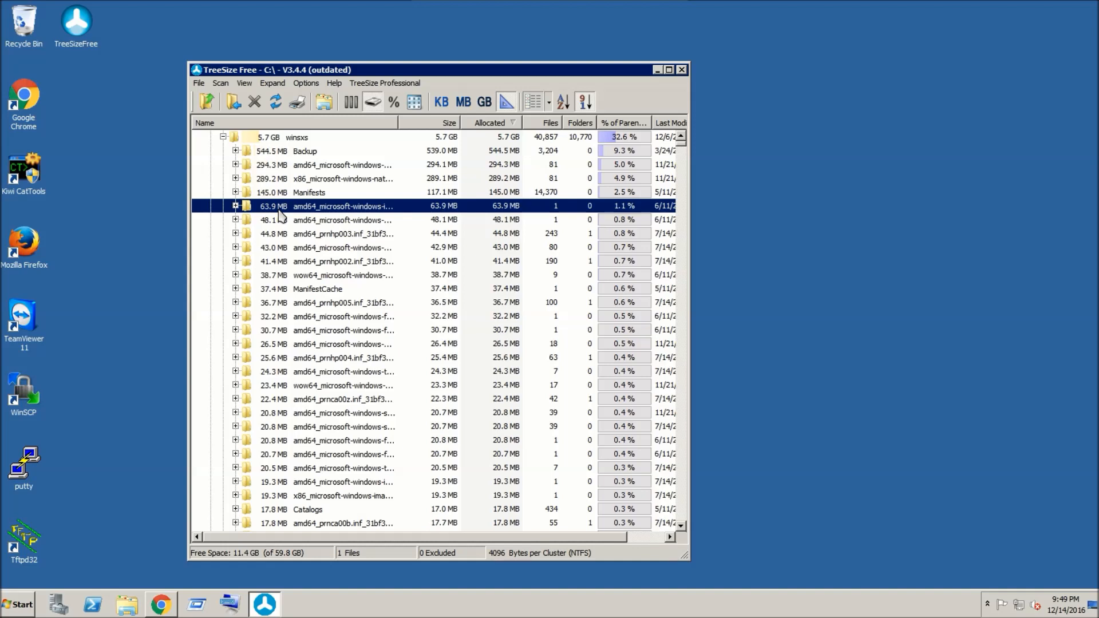
click(223, 137)
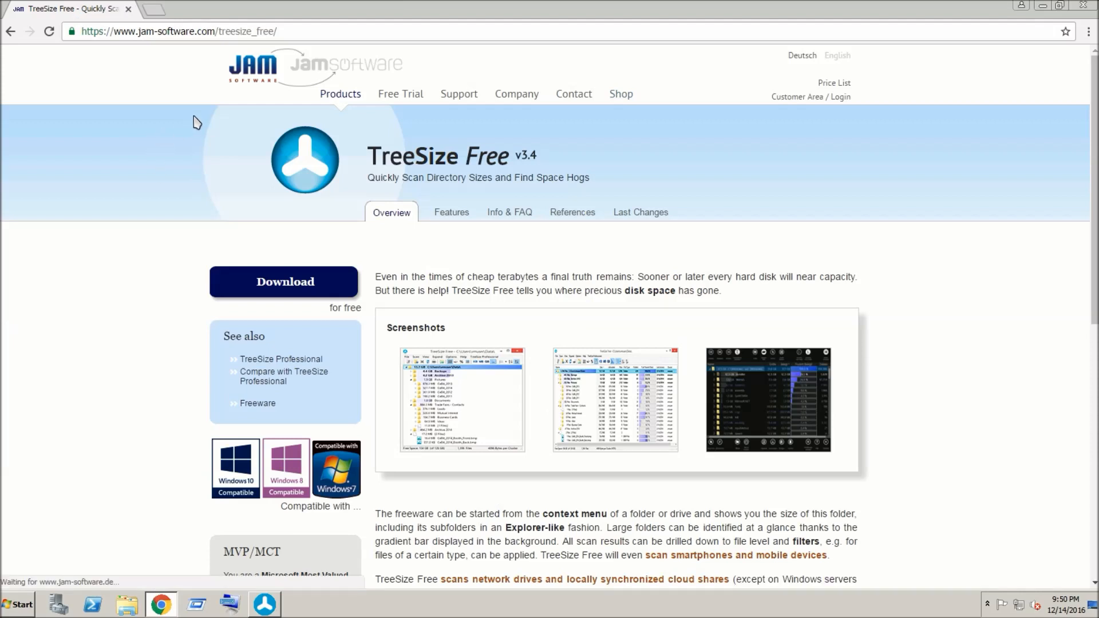
mouse_move(294, 190)
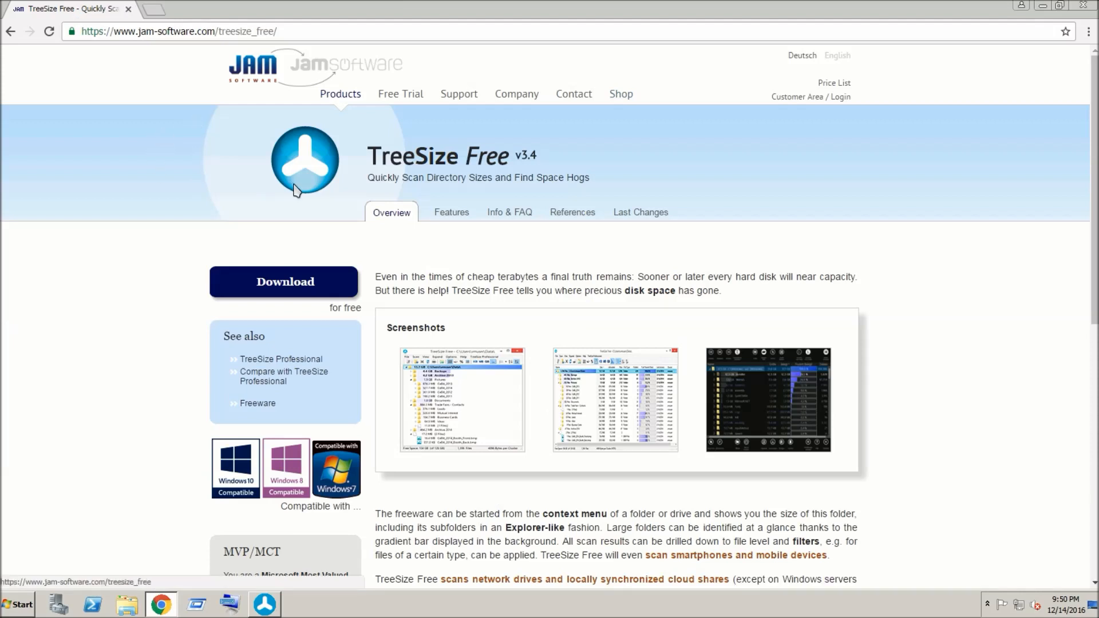